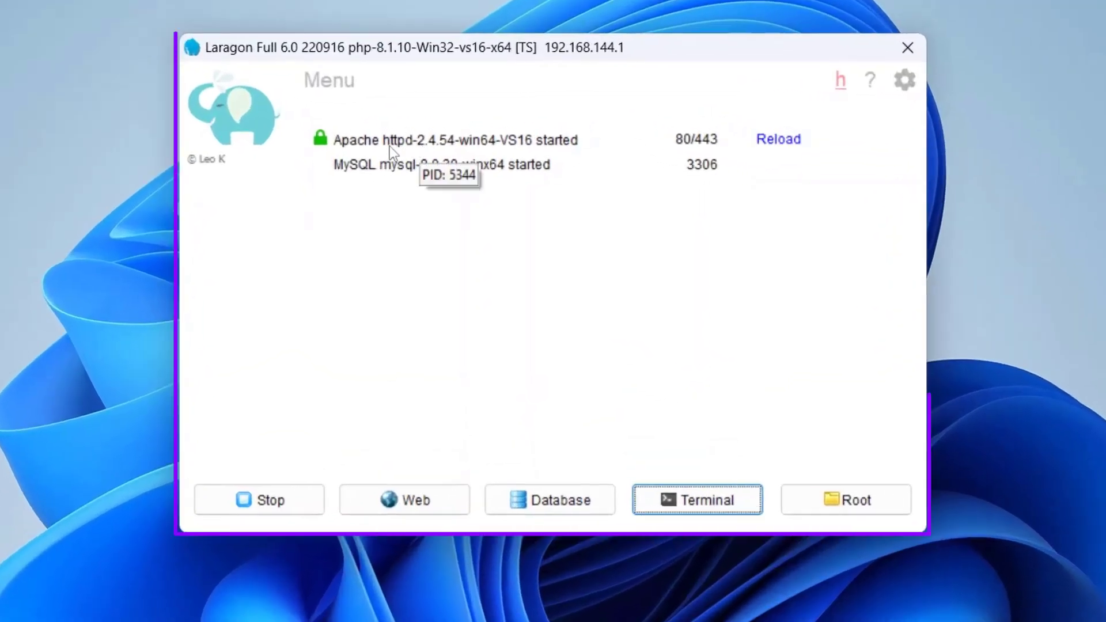
mouse_move(562, 173)
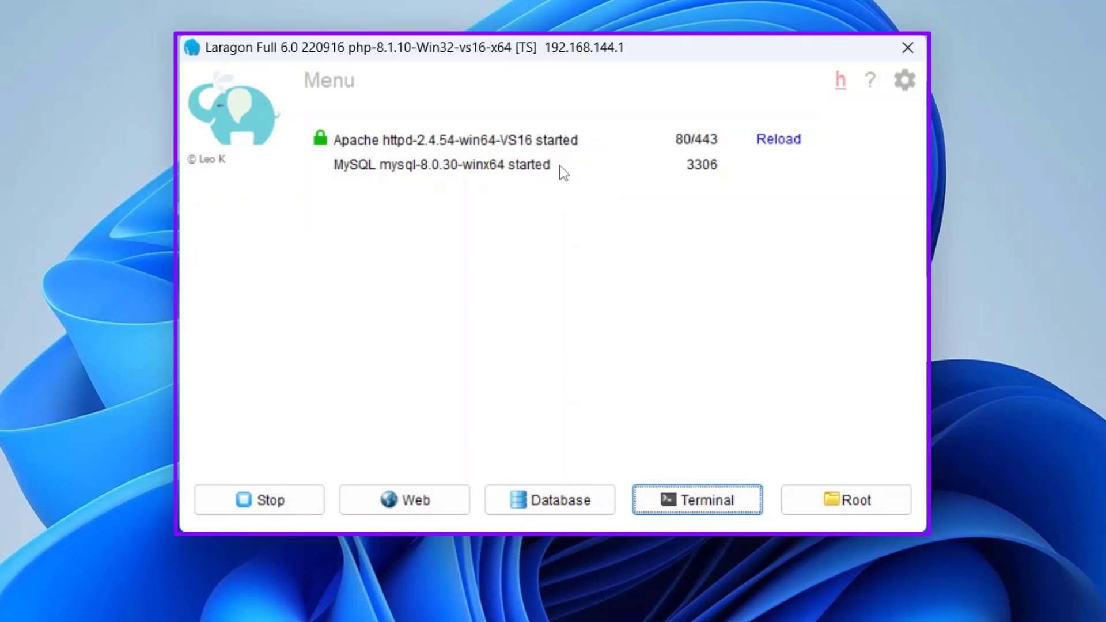
Load localhost in Chrome to show the Laragon welcome page, with phpMyAdmin in a second tab.
left_click(697, 499)
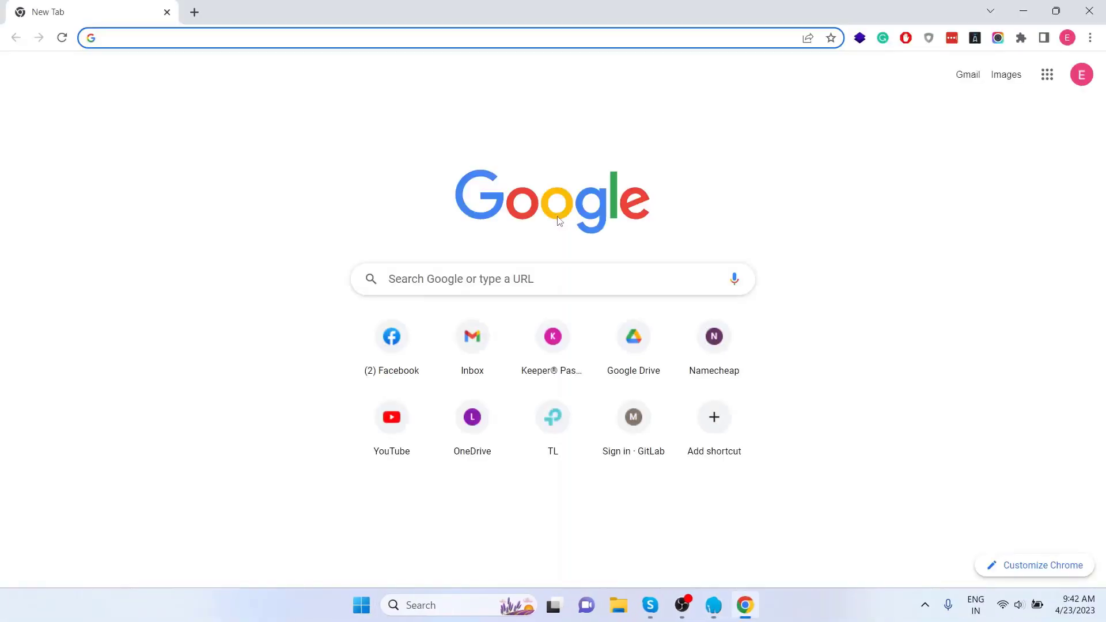
type("localhost")
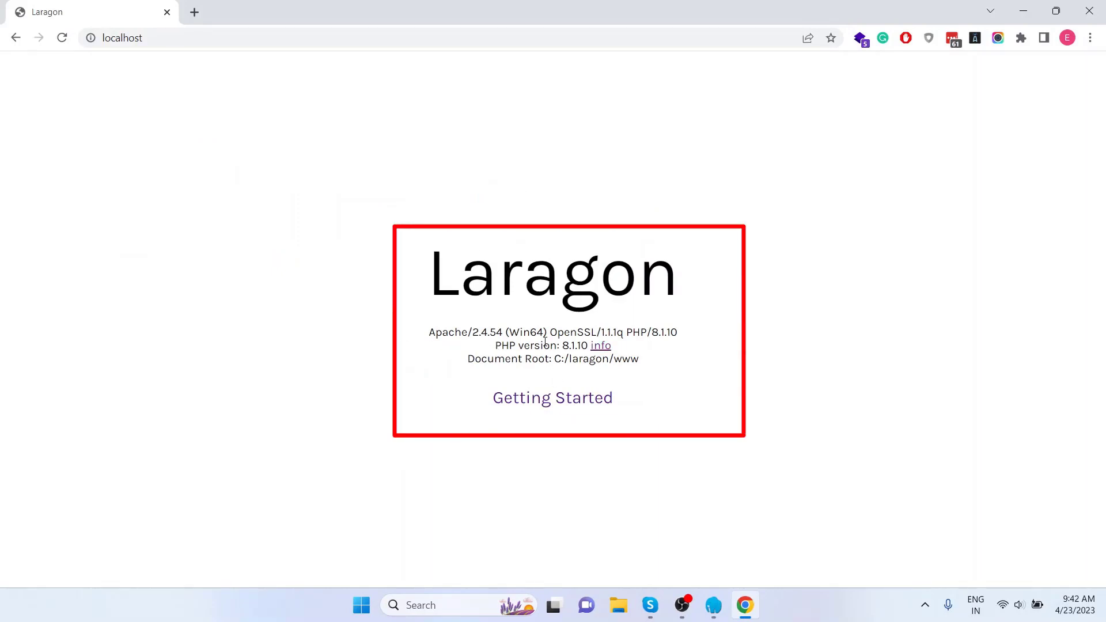
mouse_move(835, 338)
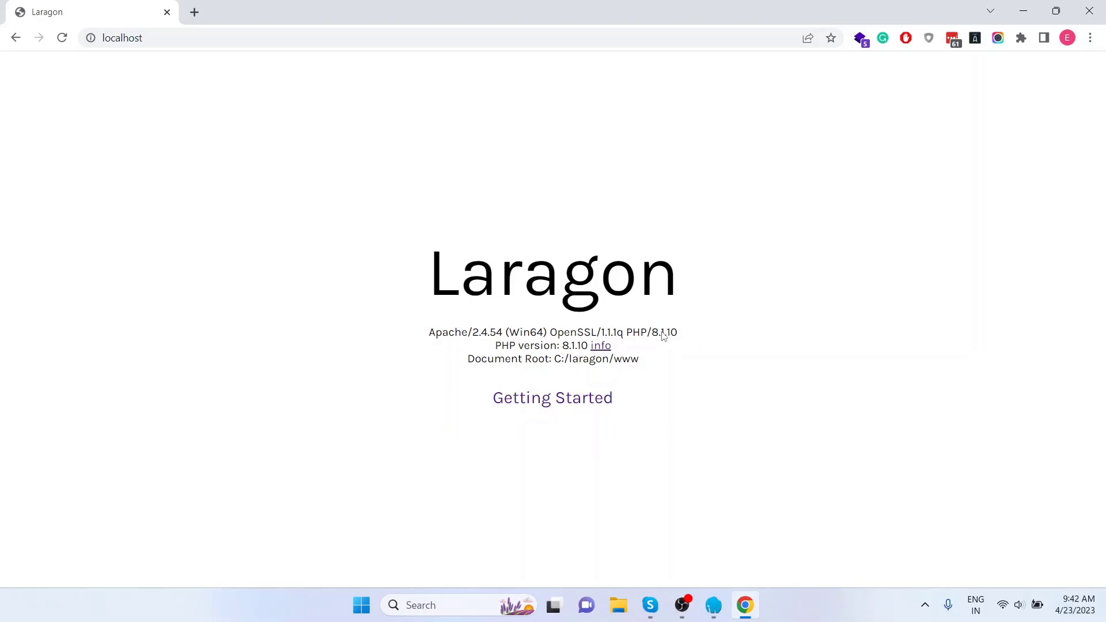
mouse_move(236, 85)
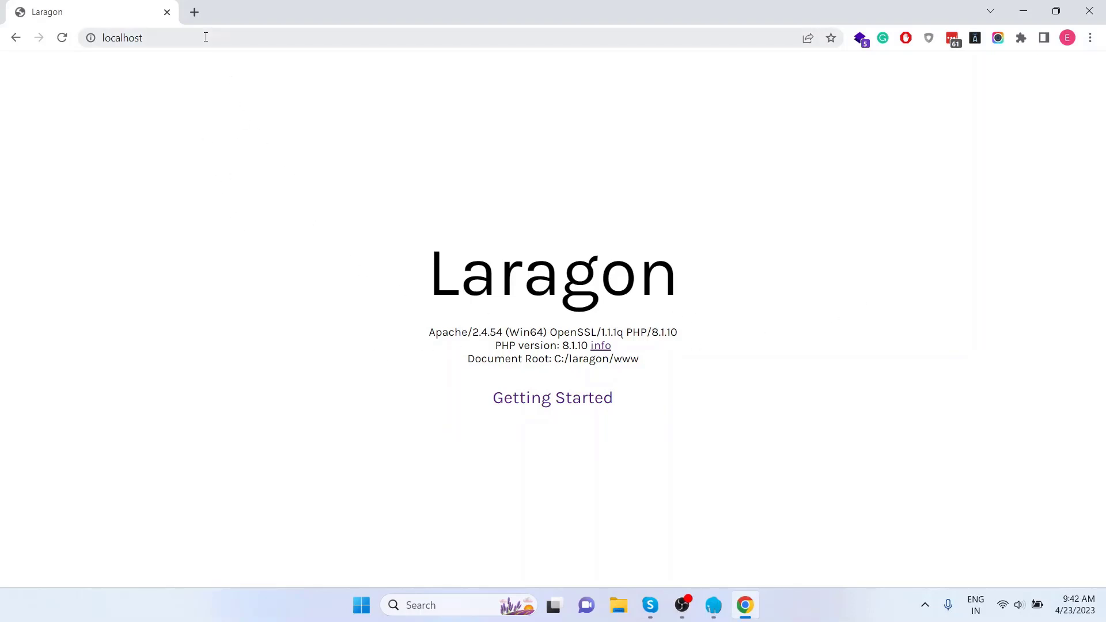
left_click(194, 11)
type("localhost/phpmyadmin/")
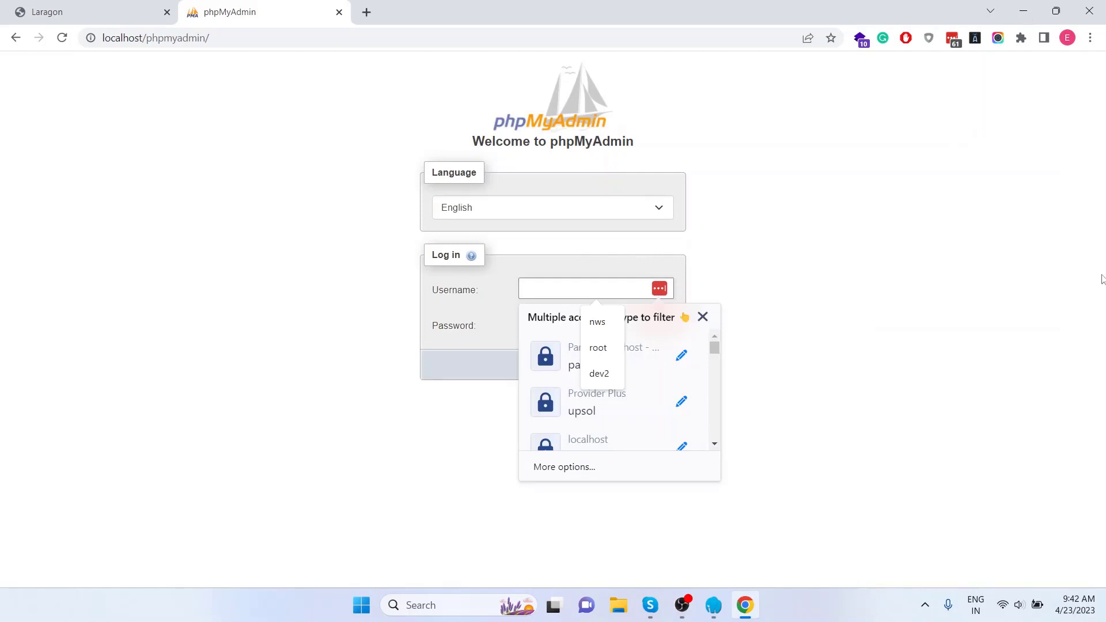
Log in to phpMyAdmin as root and go to the Databases list.
left_click(598, 347)
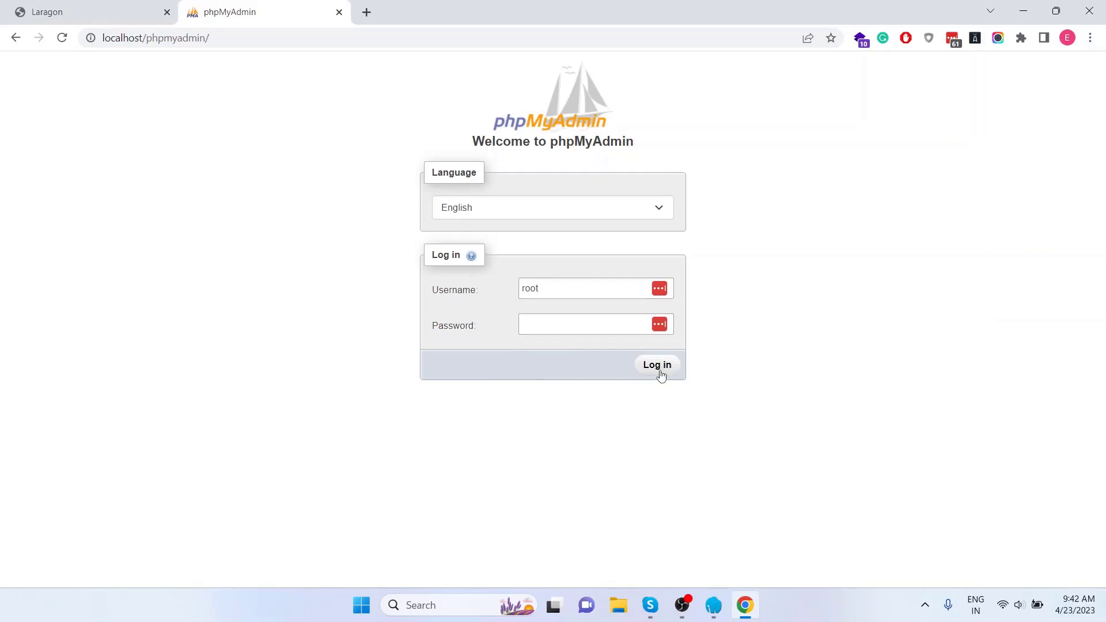
left_click(655, 366)
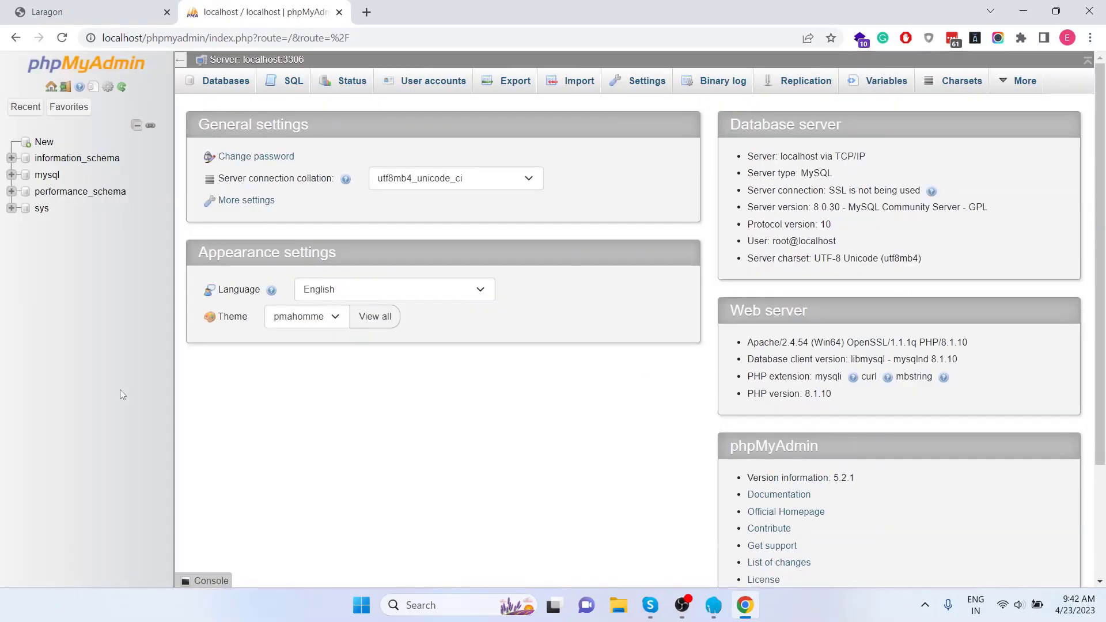
left_click(225, 81)
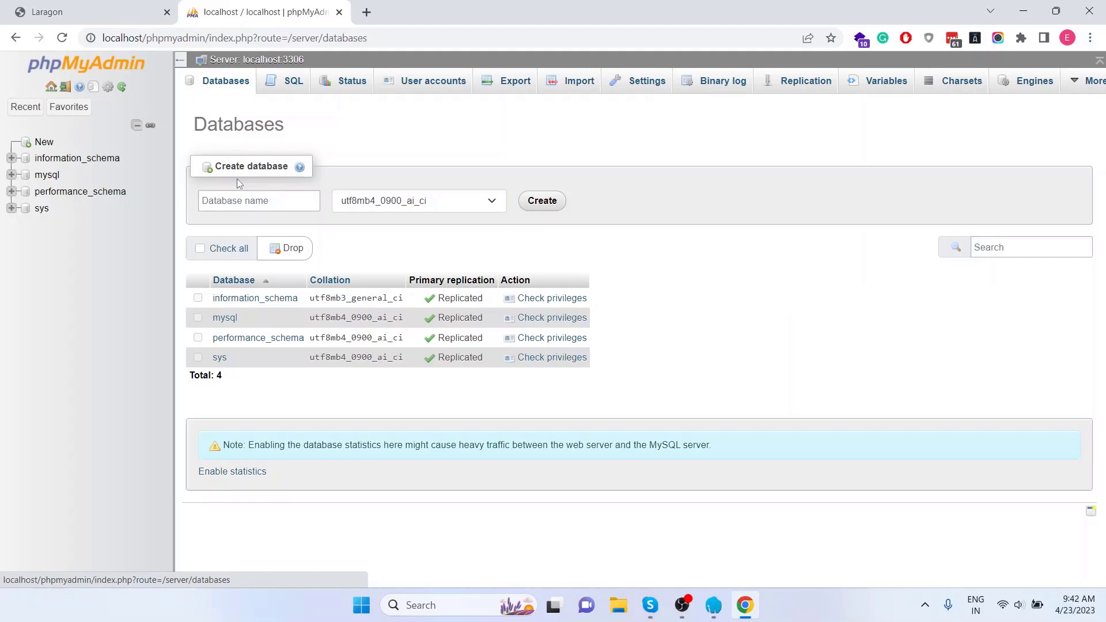
Create a new empty database named mylargedatabase.
type("dev3naph_hotelschools")
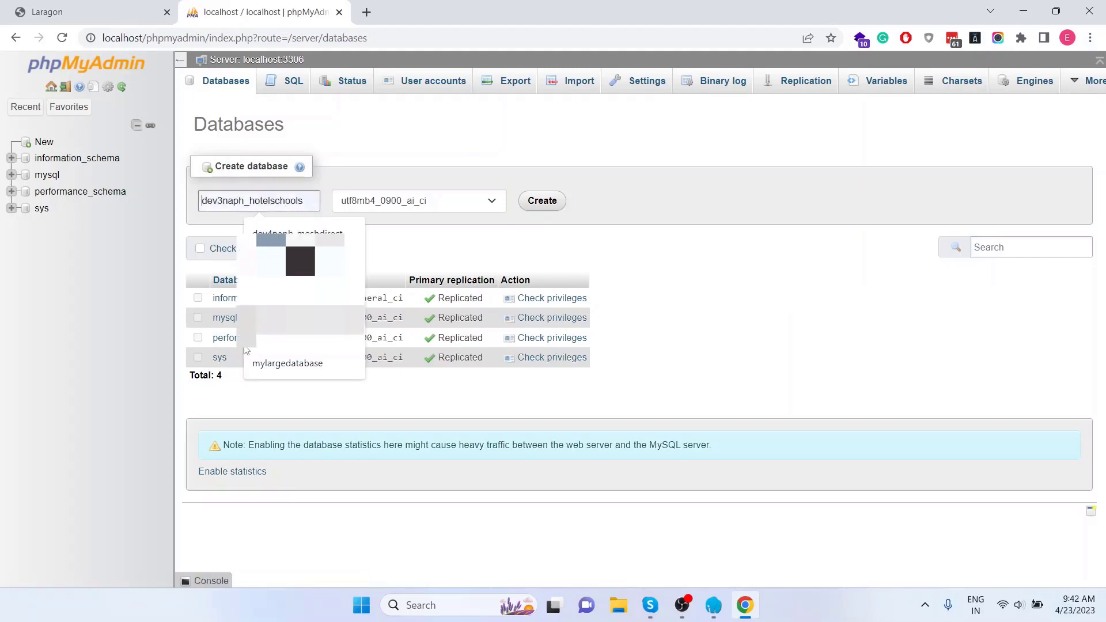
left_click(287, 363)
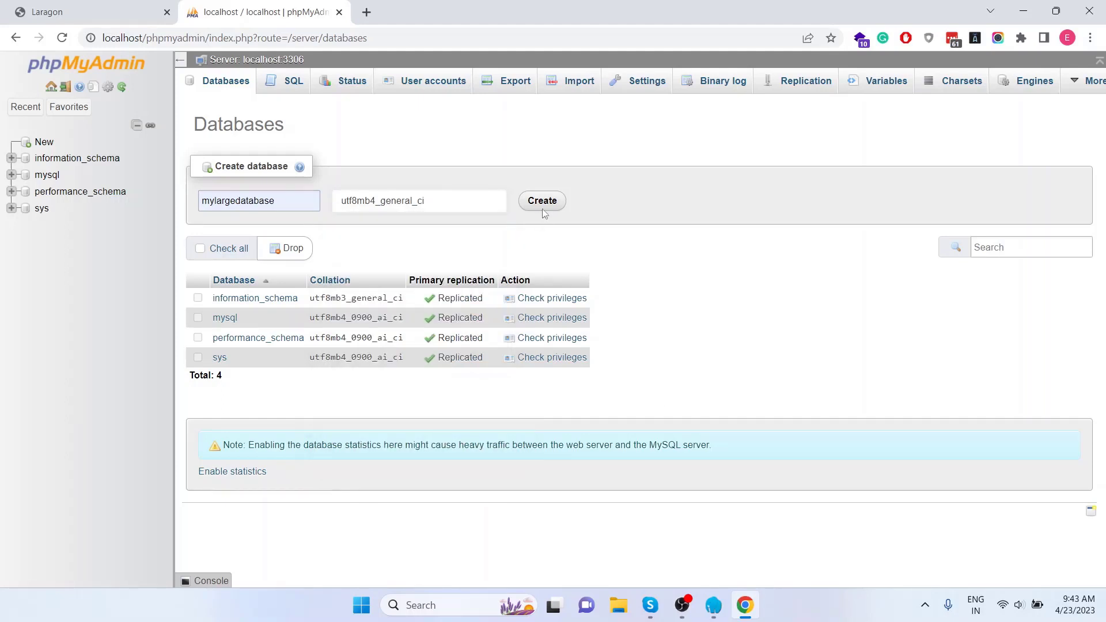
left_click(542, 200)
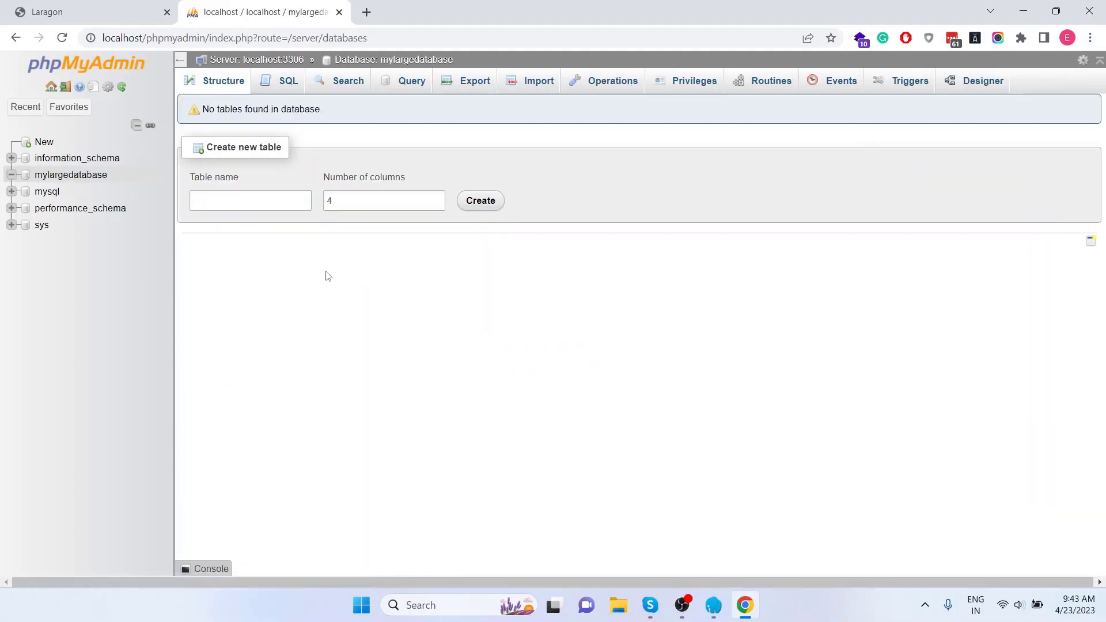
mouse_move(226, 318)
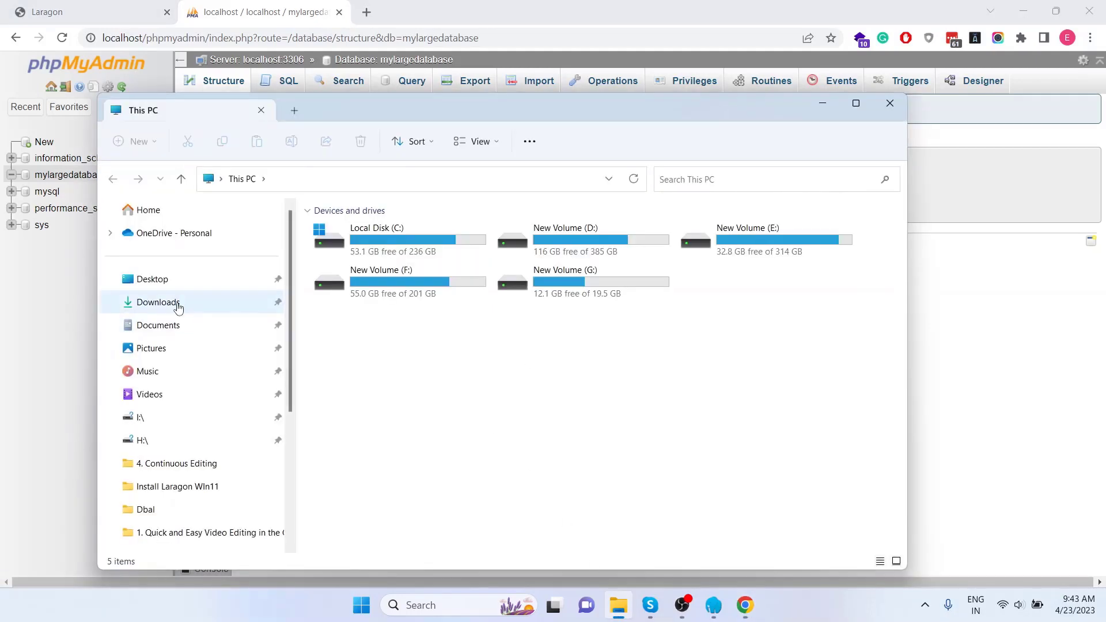
Copy the 191 MB mylargedb.sql dump from the Downloads folder.
left_click(158, 302)
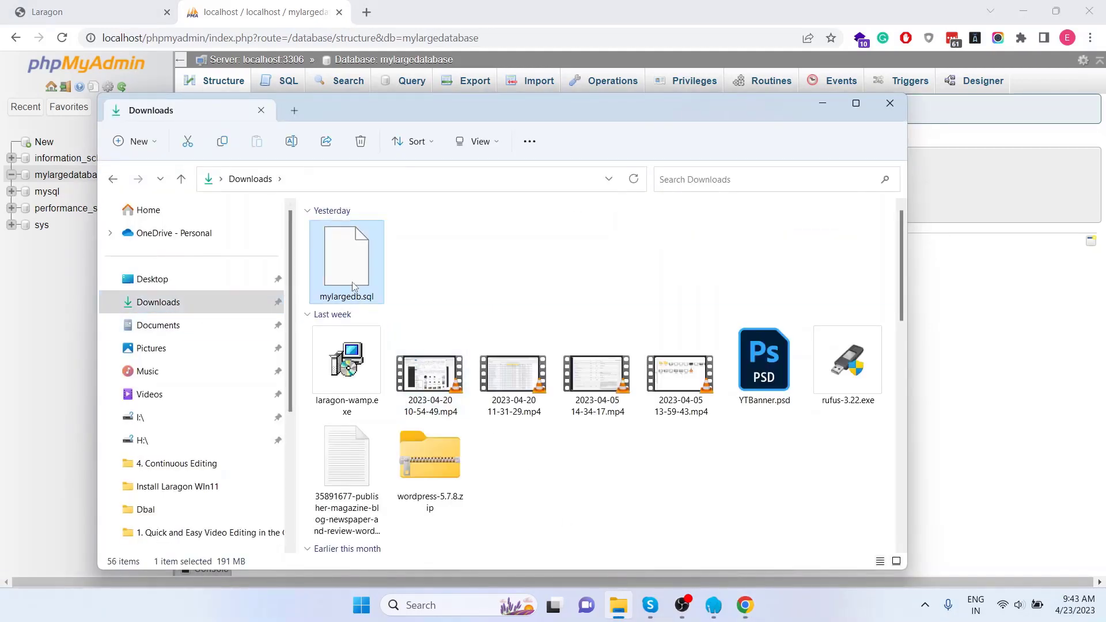
right_click(346, 262)
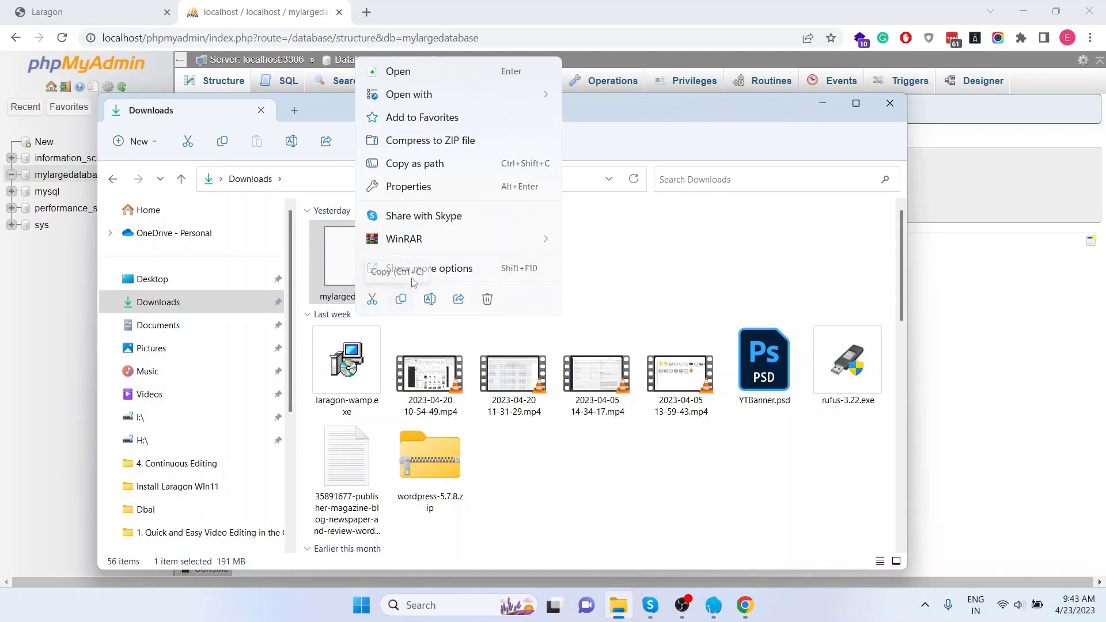
left_click(408, 187)
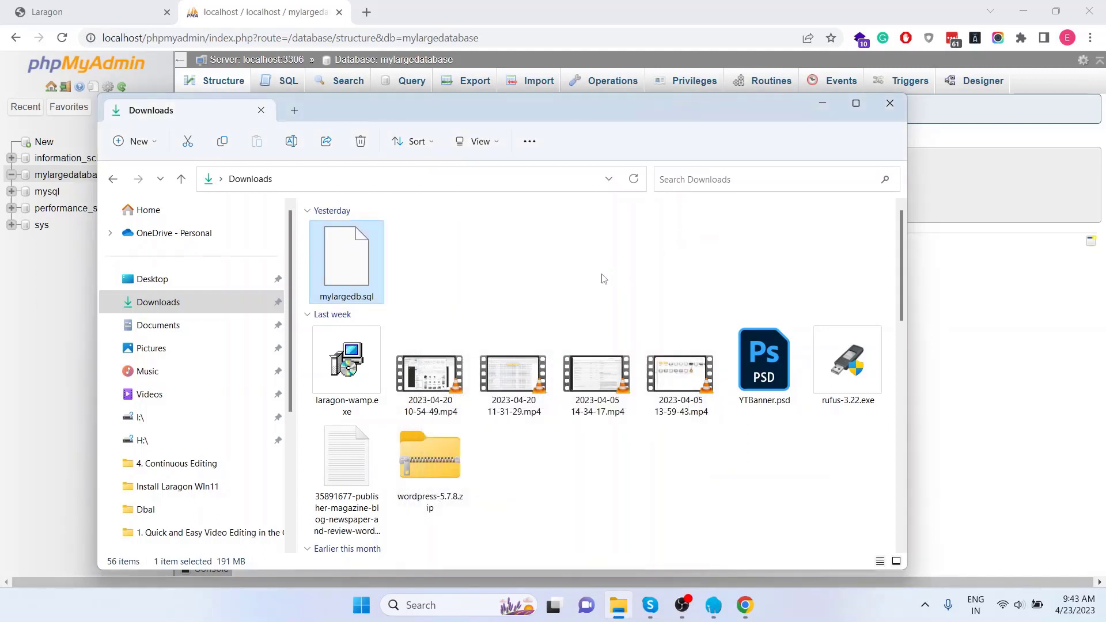
mouse_move(594, 290)
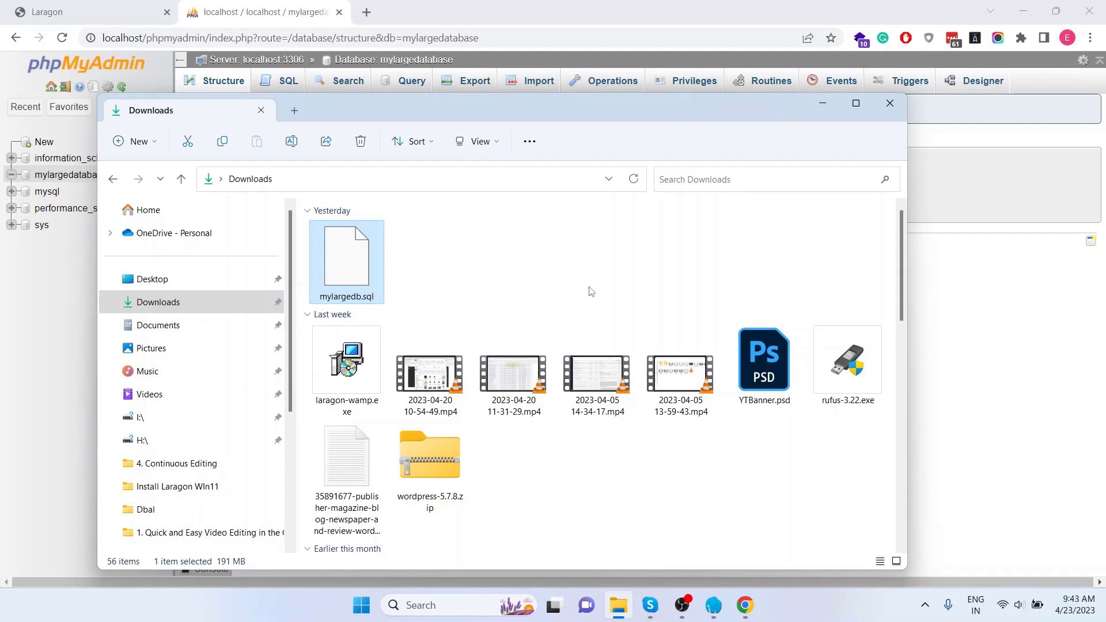
left_click(346, 360)
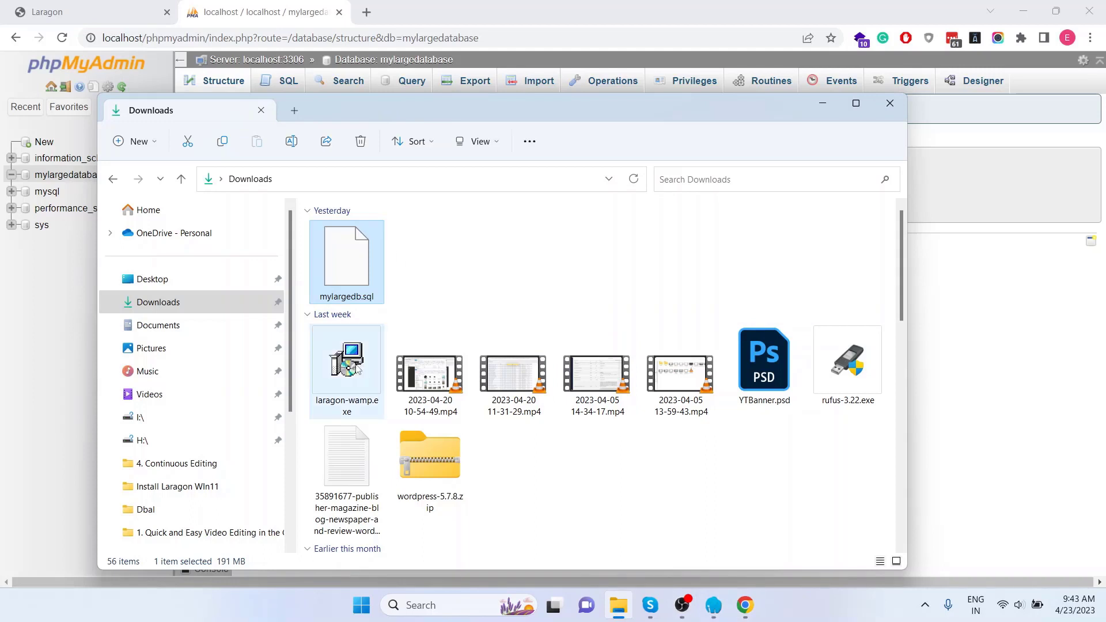
Launch a Cmder terminal from Laragon at C:\laragon\www, dismissing the version notice.
left_click(712, 605)
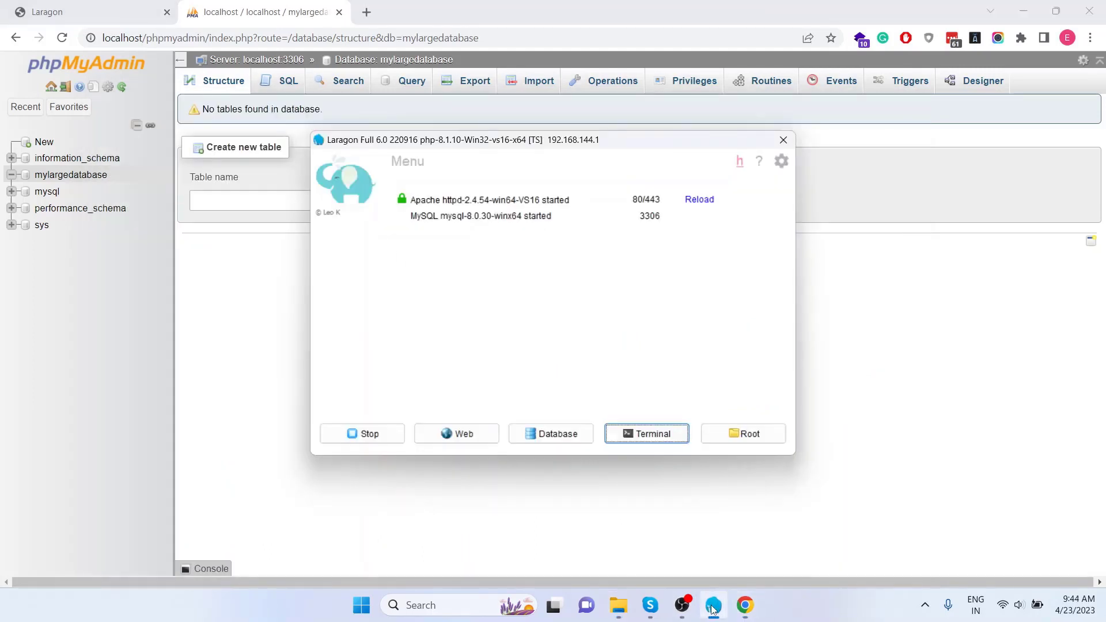
mouse_move(708, 605)
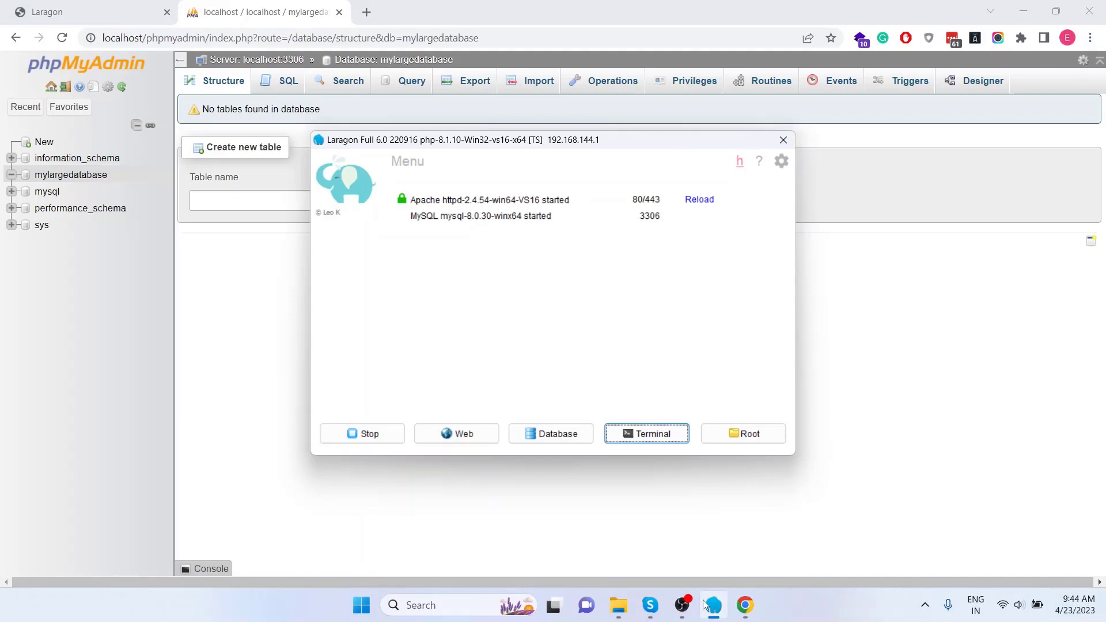
left_click(645, 434)
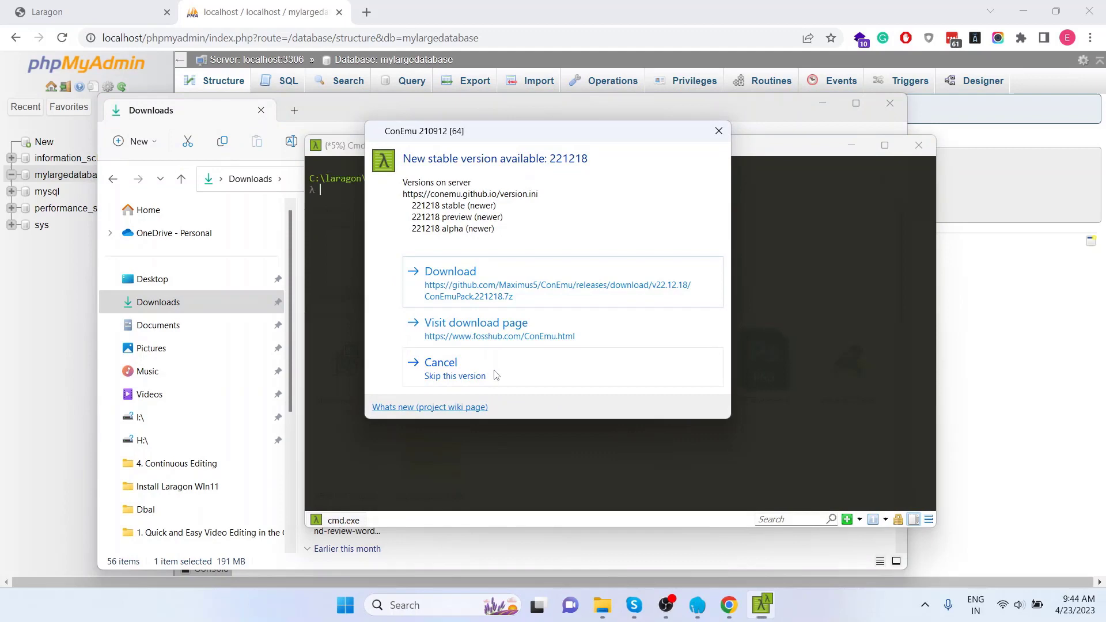
left_click(440, 362)
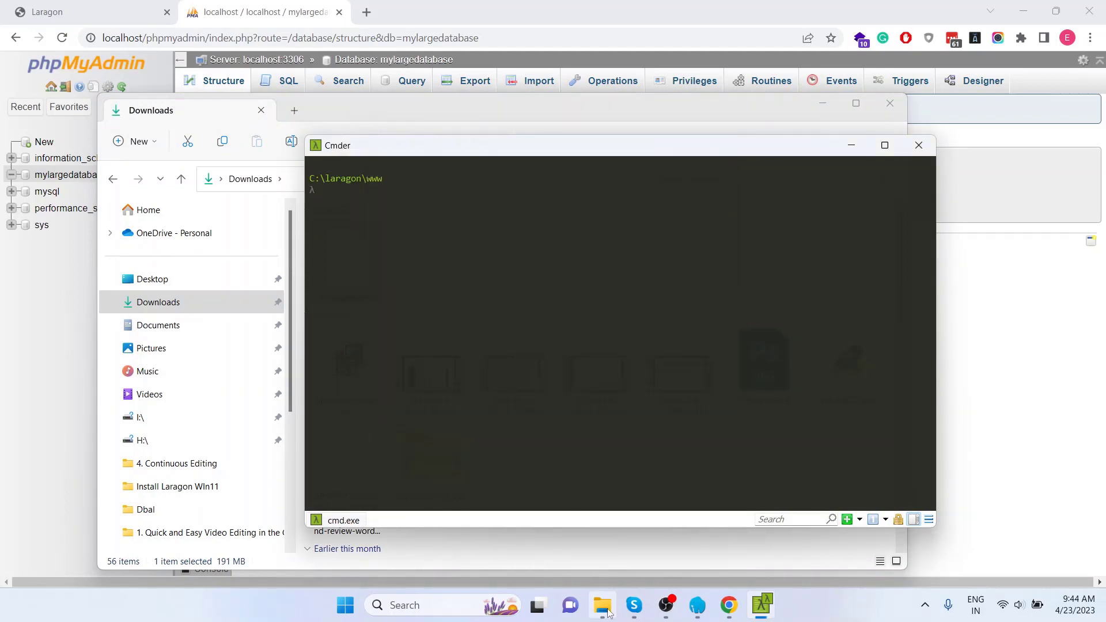
Browse C:\laragon\www into the mytestwordpress folder where the SQL dump lives.
right_click(346, 254)
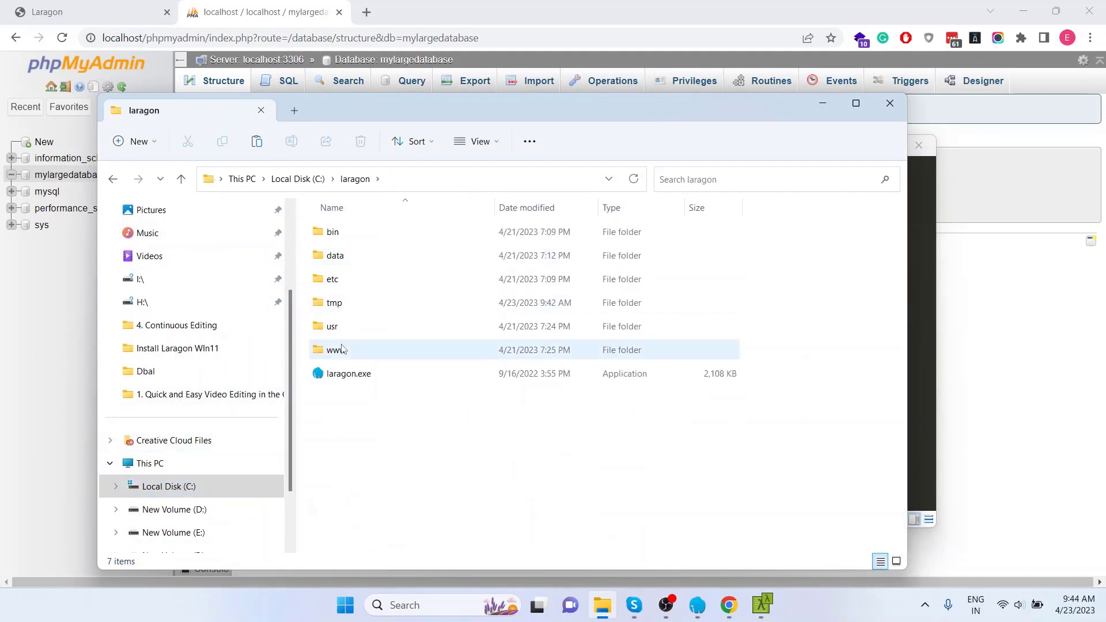
double_click(335, 351)
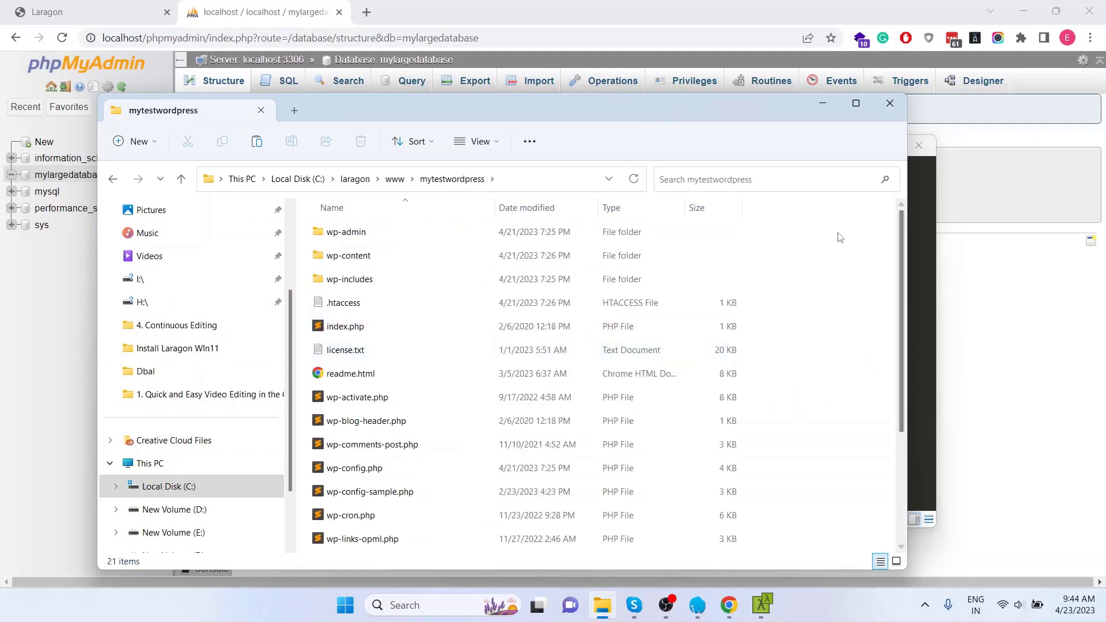
left_click(353, 374)
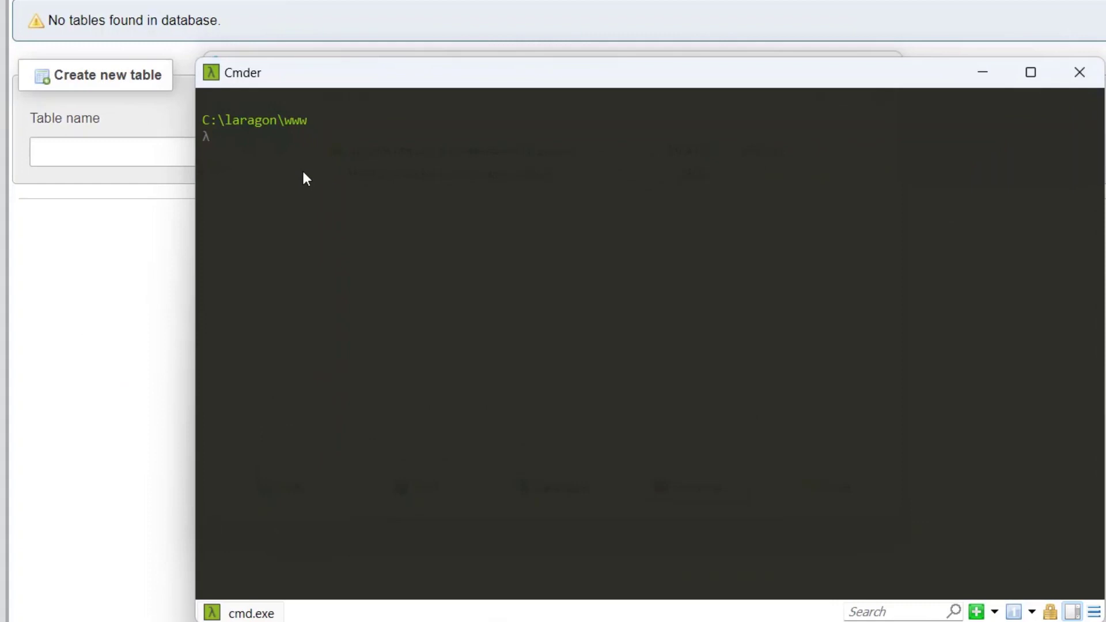
Change into mytestwordpress and list it with ls -l | grep my to confirm mylargedb.sql.
type("cd")
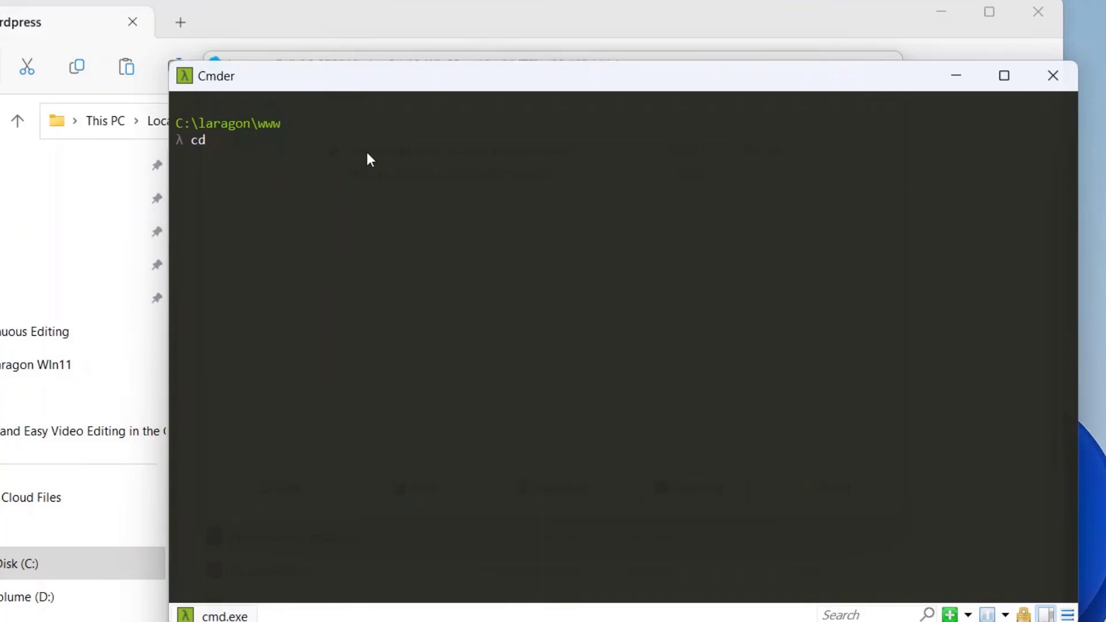
type("mytestwordpress\\")
type("l")
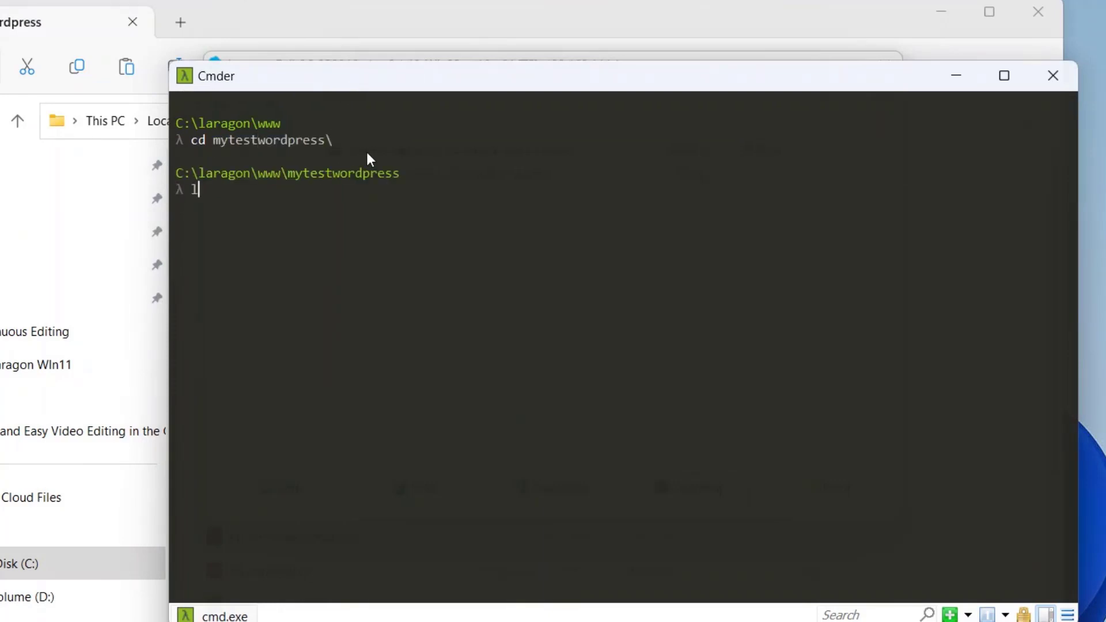
type("s -")
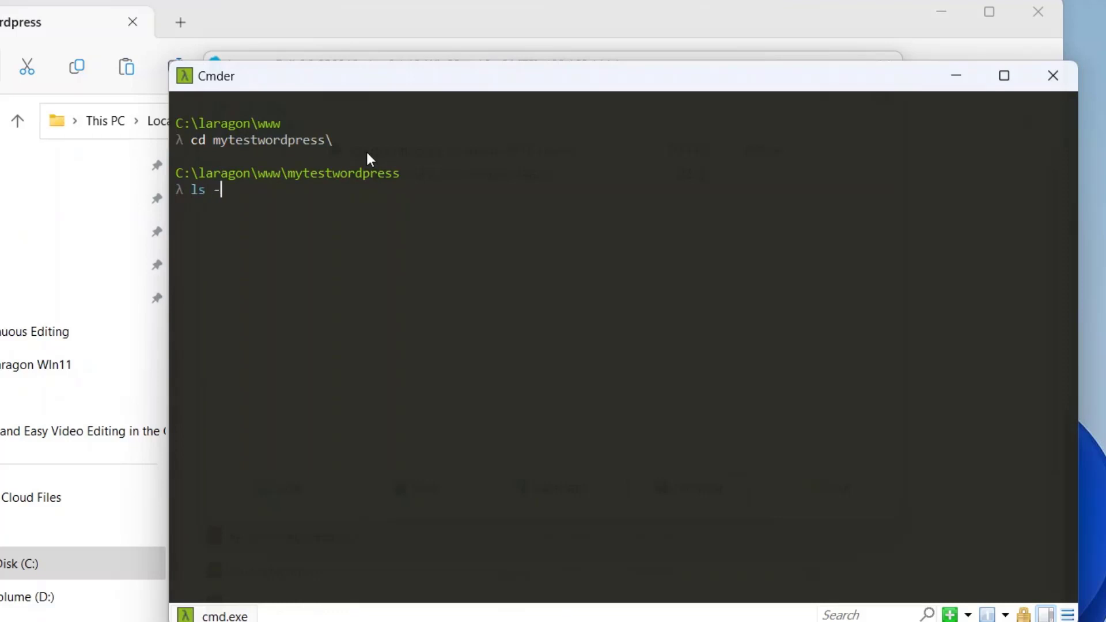
type("l")
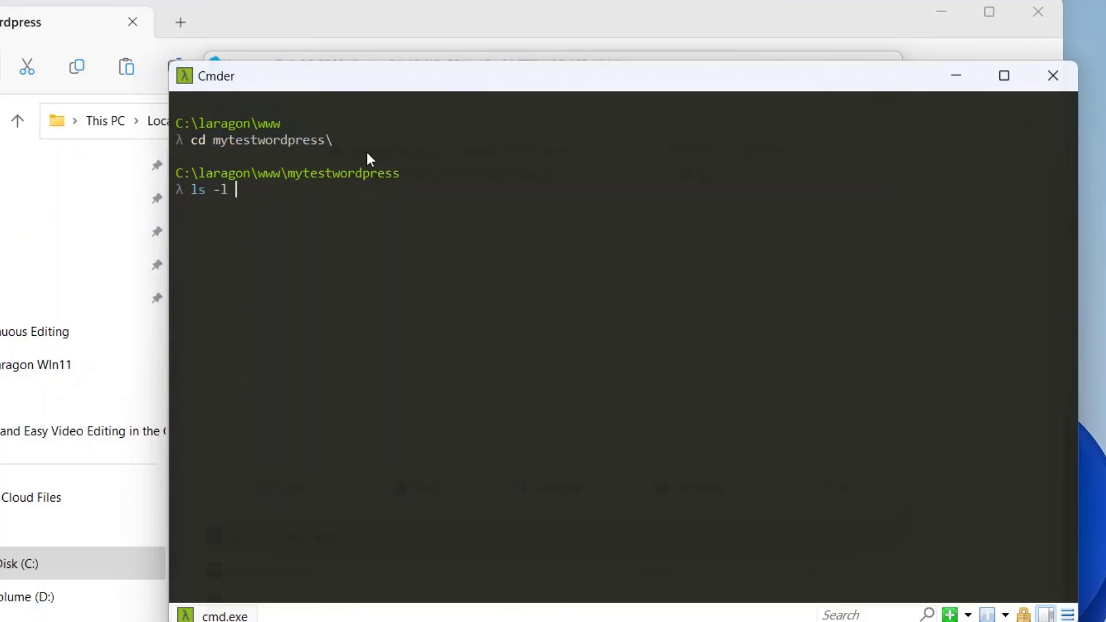
type("| grep my")
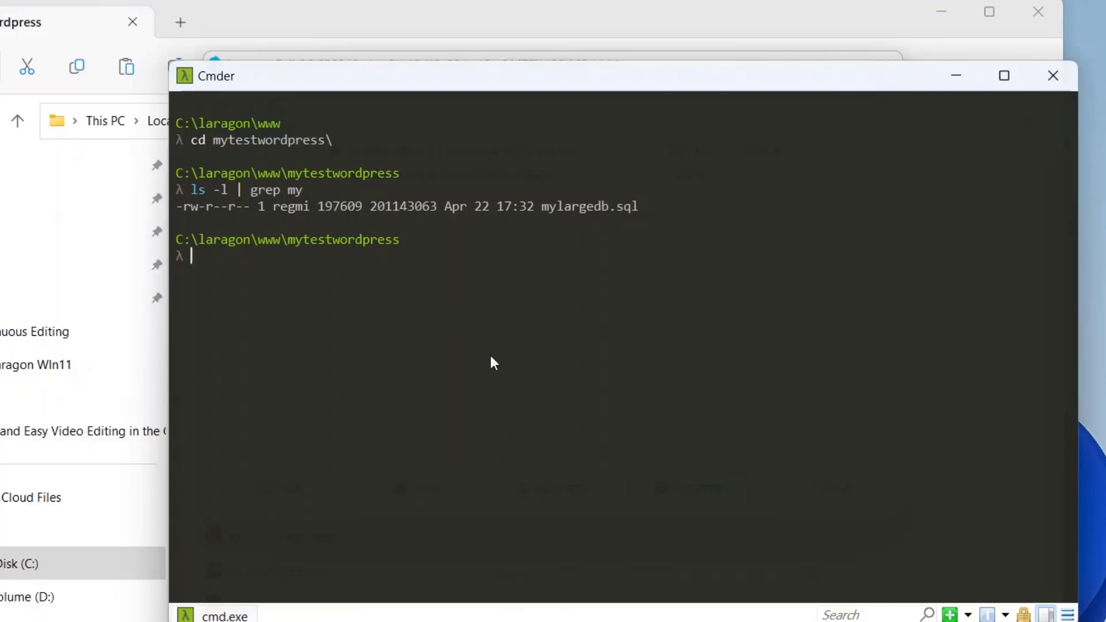
Start a mysql -u -p command and copy the mylargedatabase name from phpMyAdmin.
type("mysql -u")
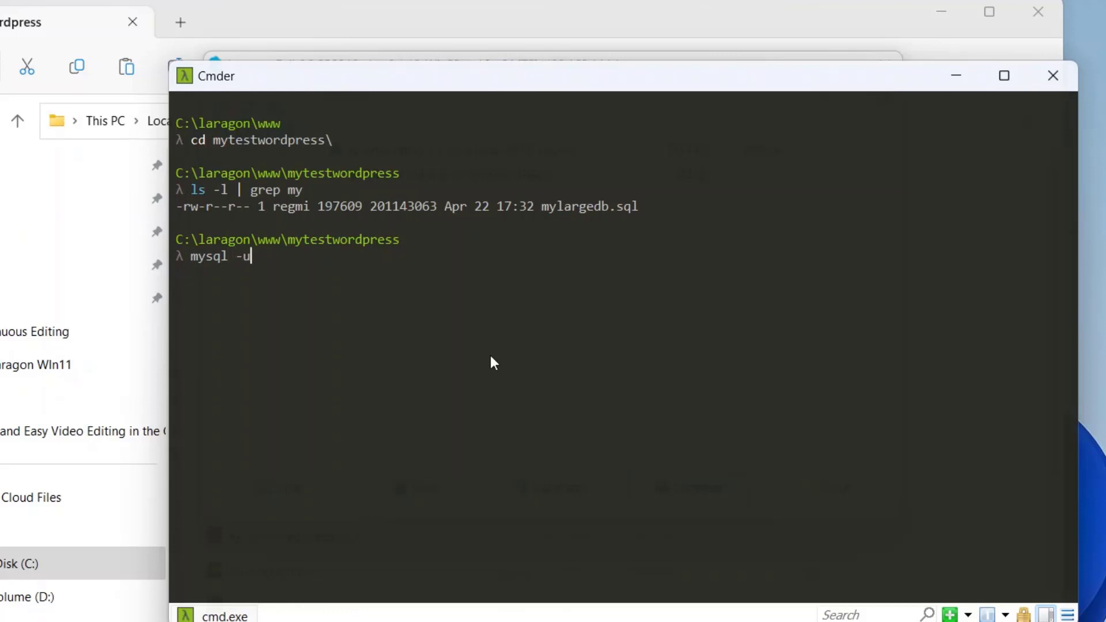
type("-p")
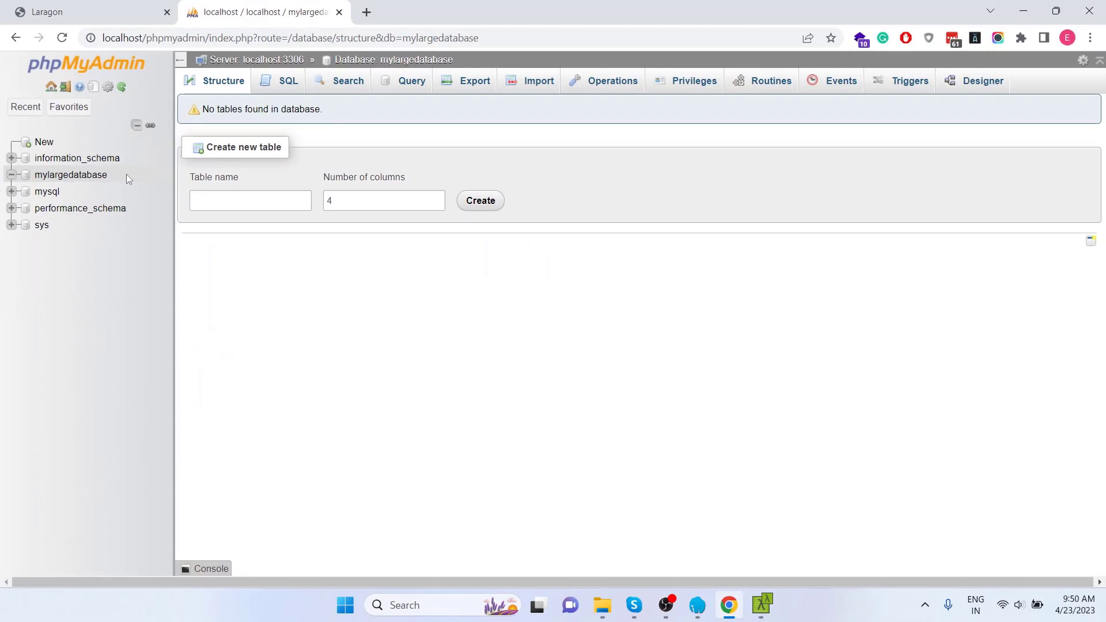
right_click(70, 174)
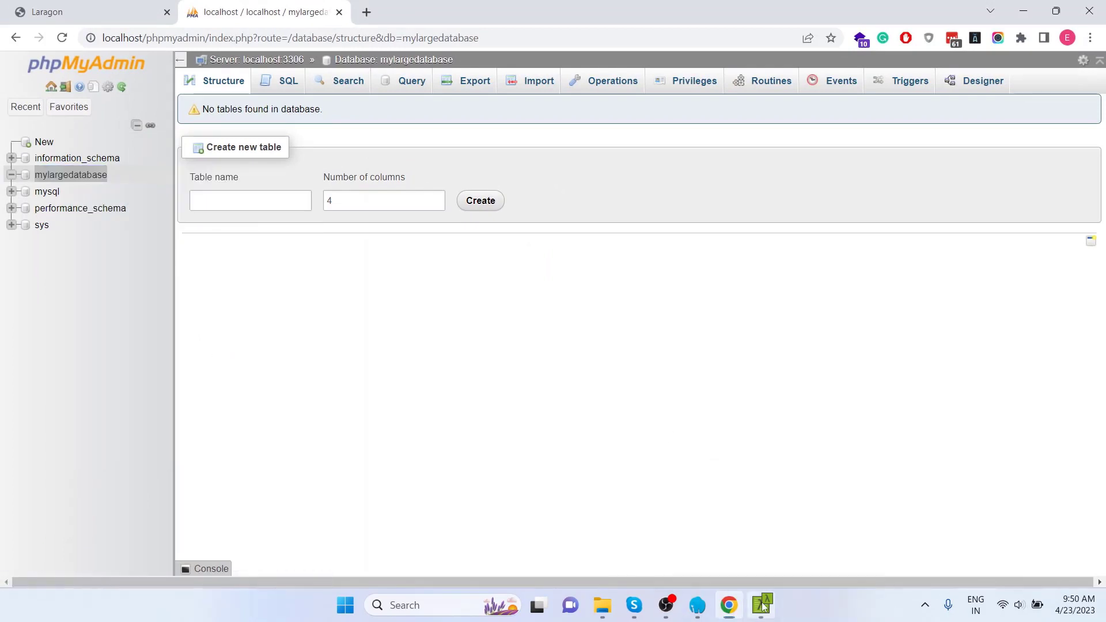
left_click(762, 605)
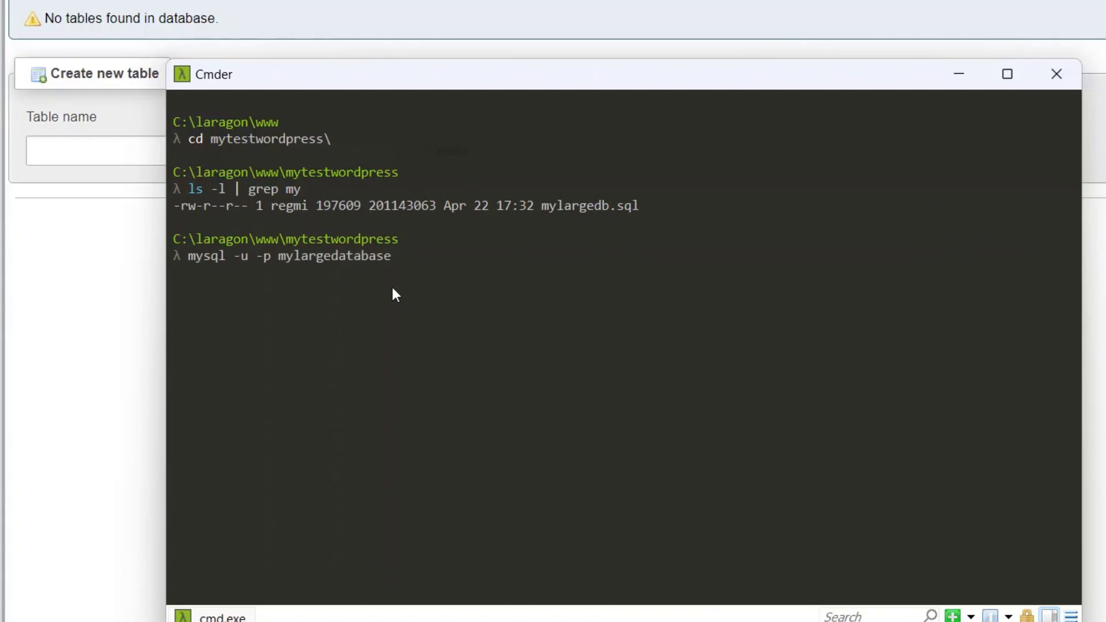
mouse_move(565, 342)
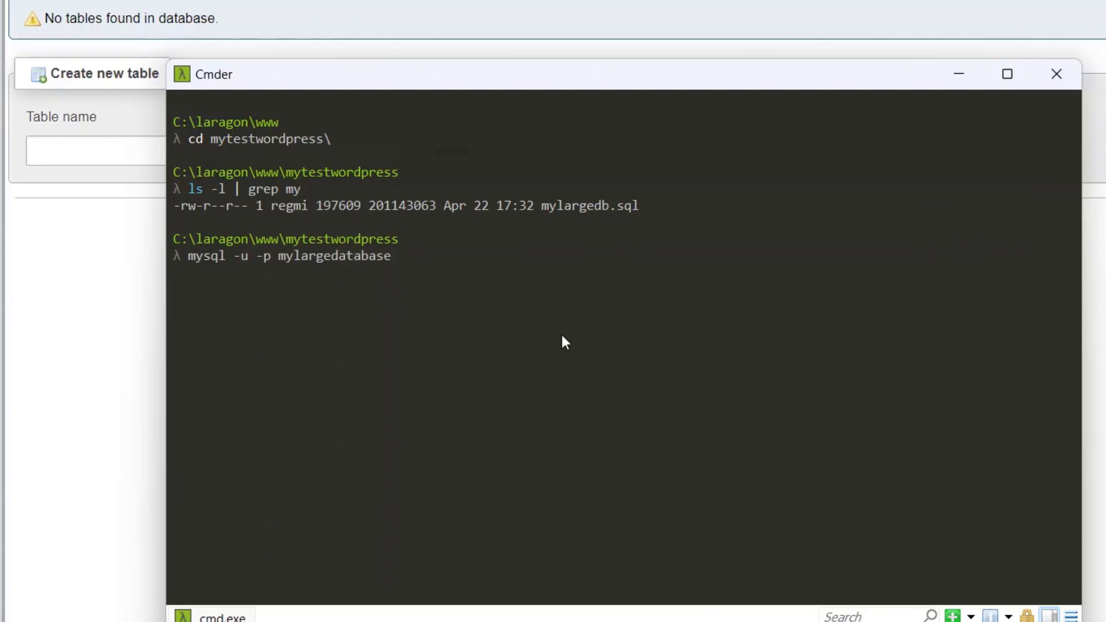
Run the import < mylargedb.sql, then rerun it with root after ERROR 1045 access denied.
type("<")
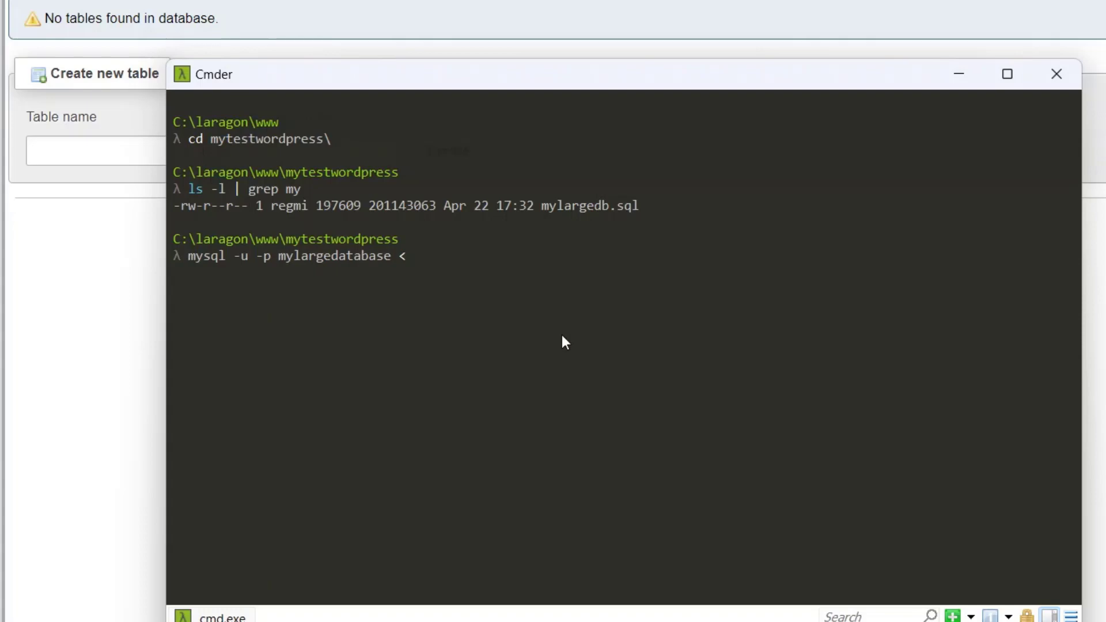
type("mylargedb.sql")
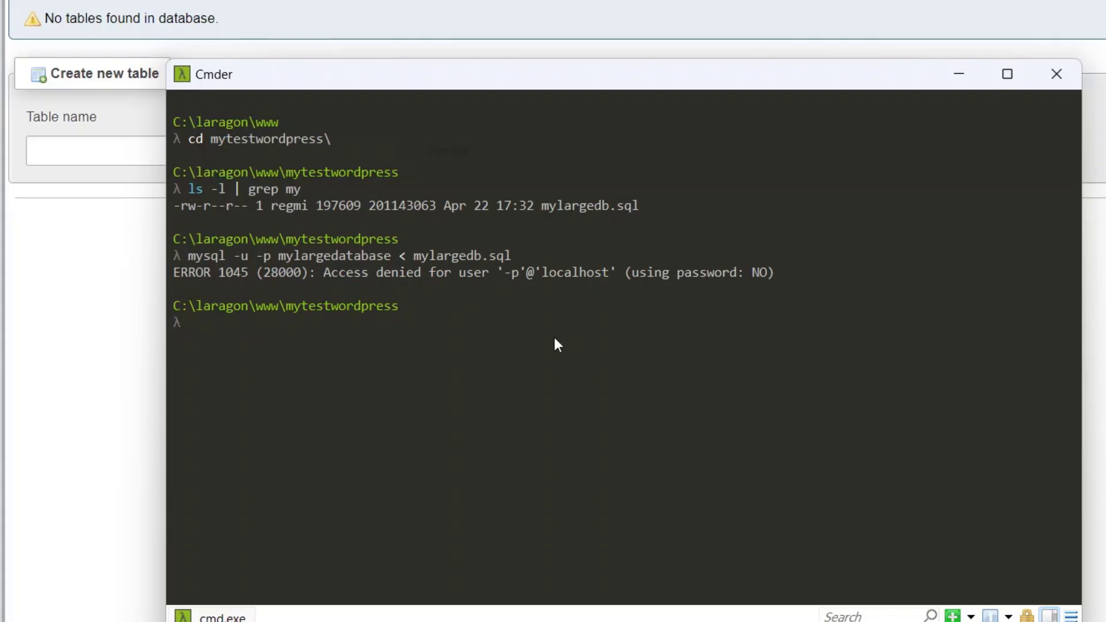
type("mysql -u -p mylargedatabase < mylargedb.sql")
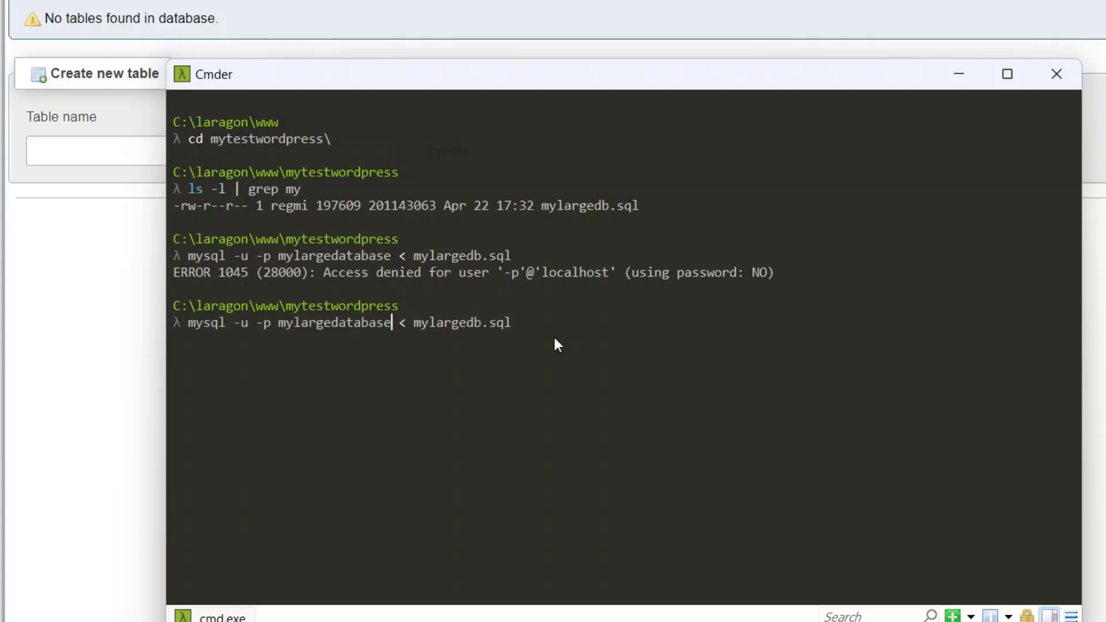
type("roo")
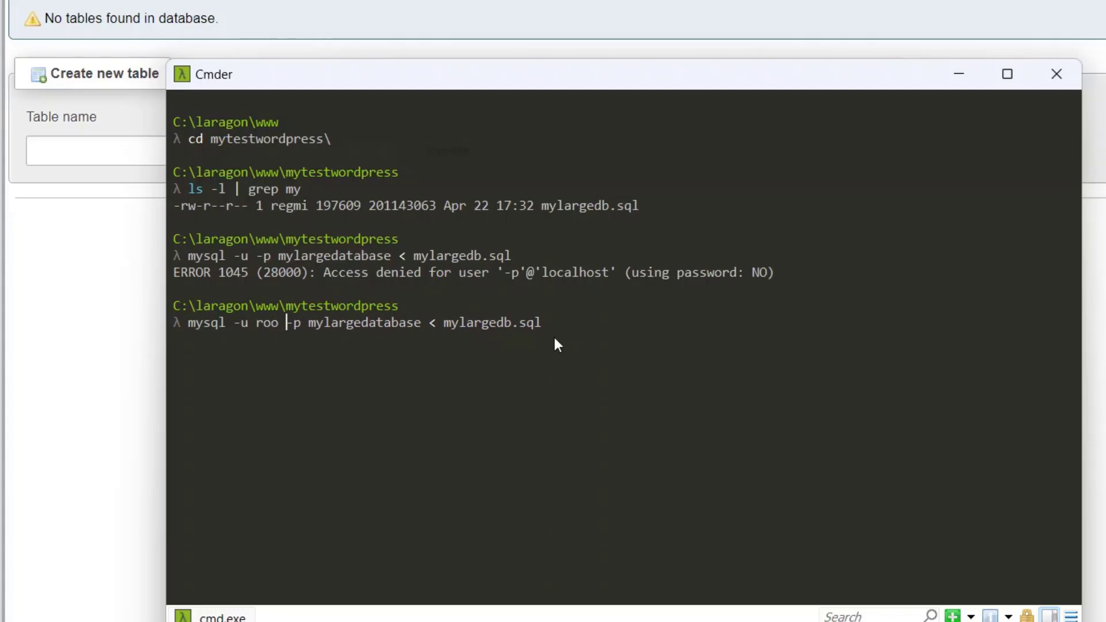
key("Enter")
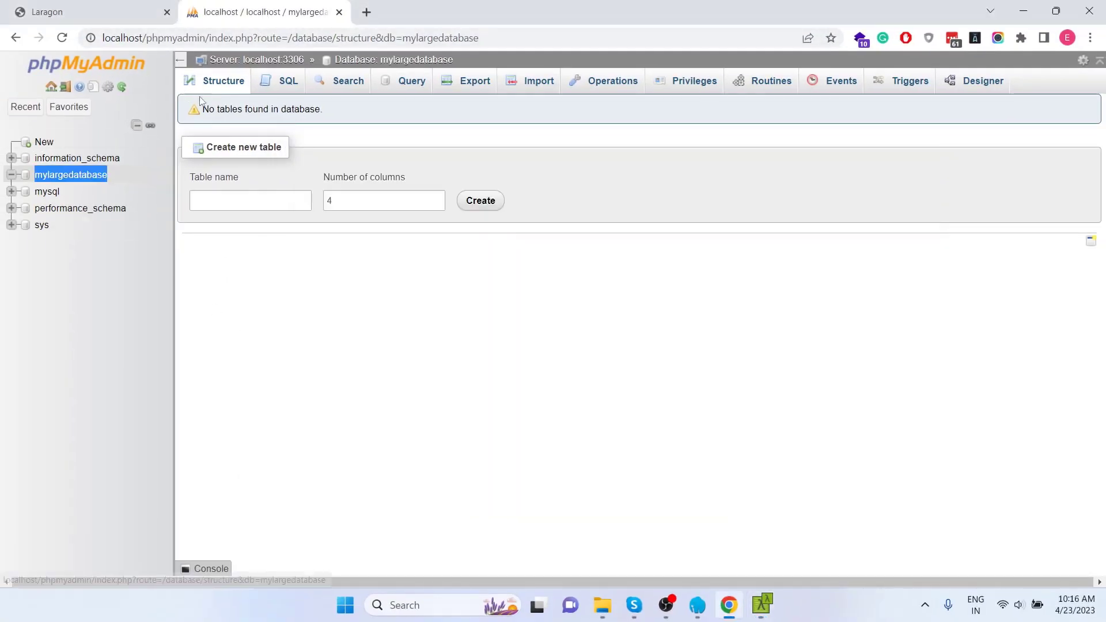
Reload mylargedatabase to list its 101 imported tables totalling about 414.9 MiB.
left_click(480, 201)
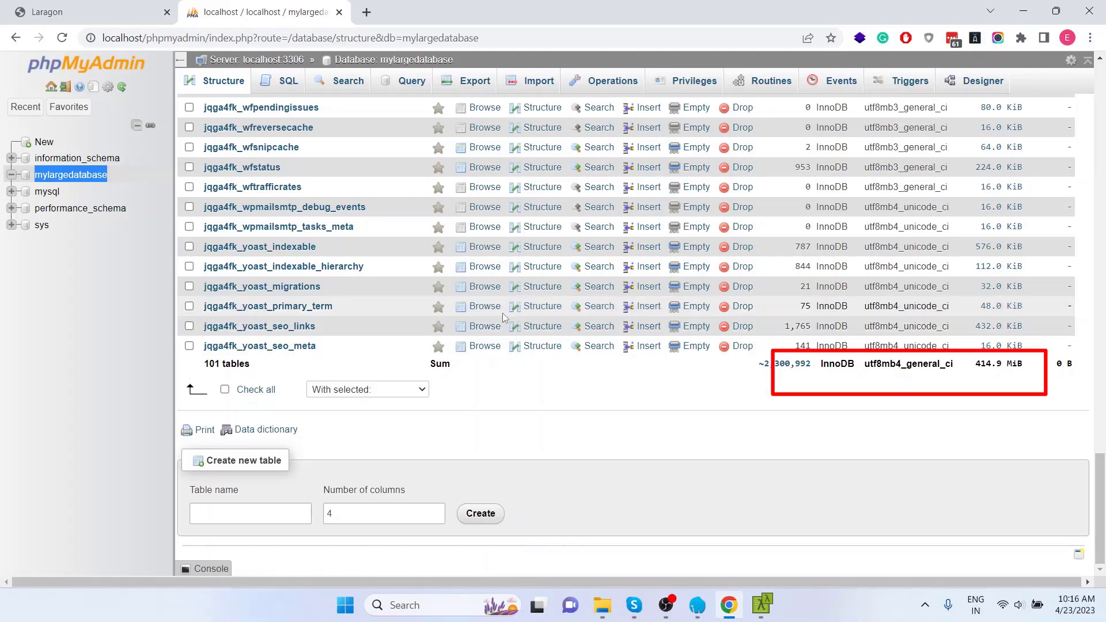
scroll("down", 3)
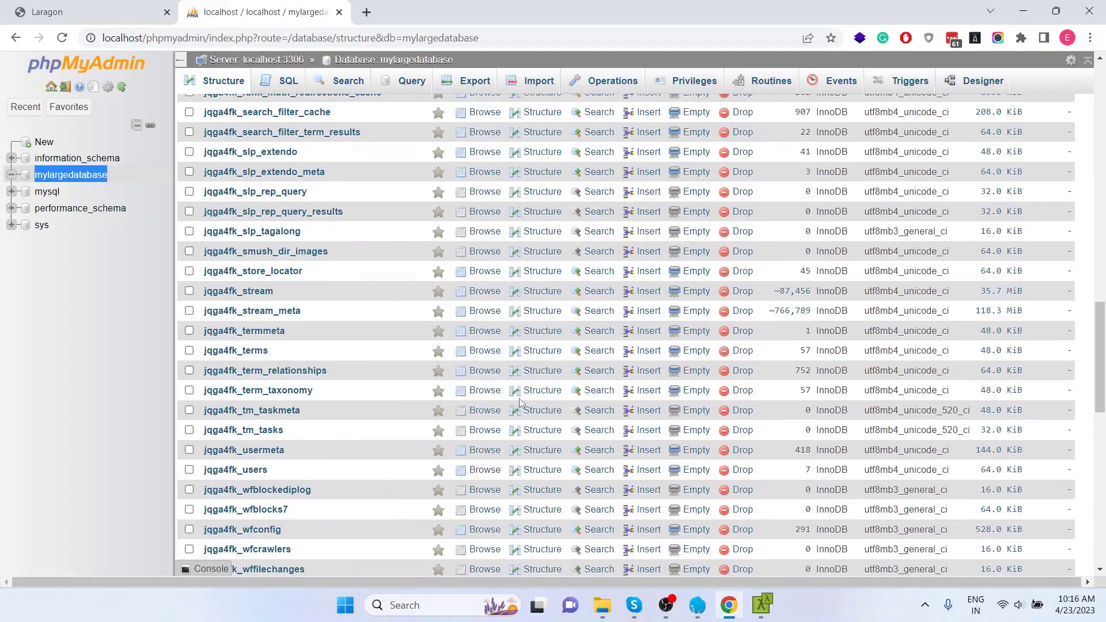